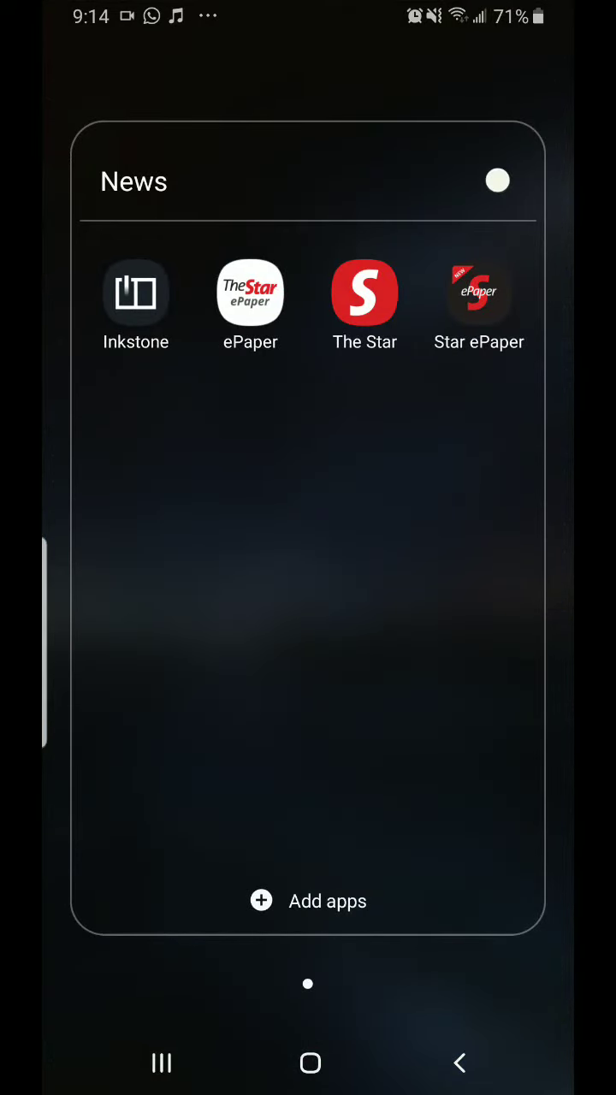
- Launch The Star ePaper on the 10/06/2020 edition and open its date picker calendar
click(250, 293)
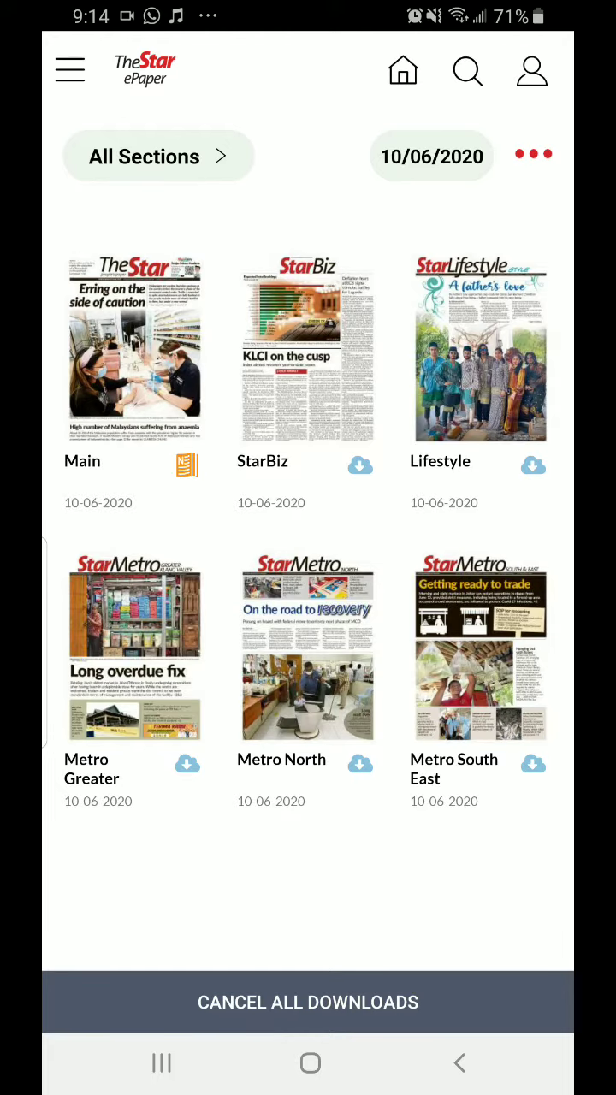
click(431, 156)
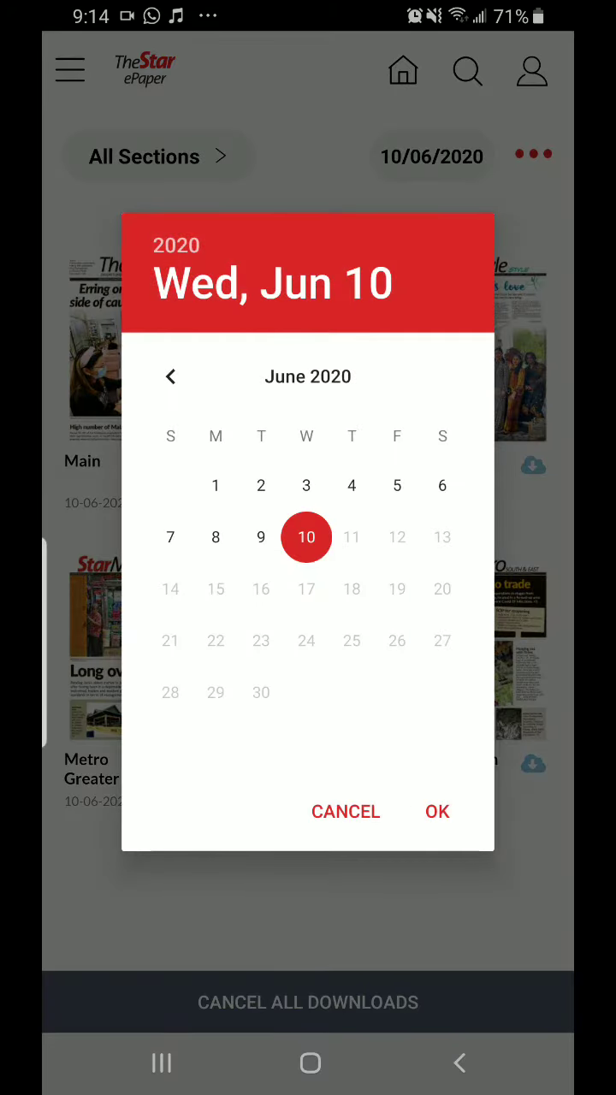